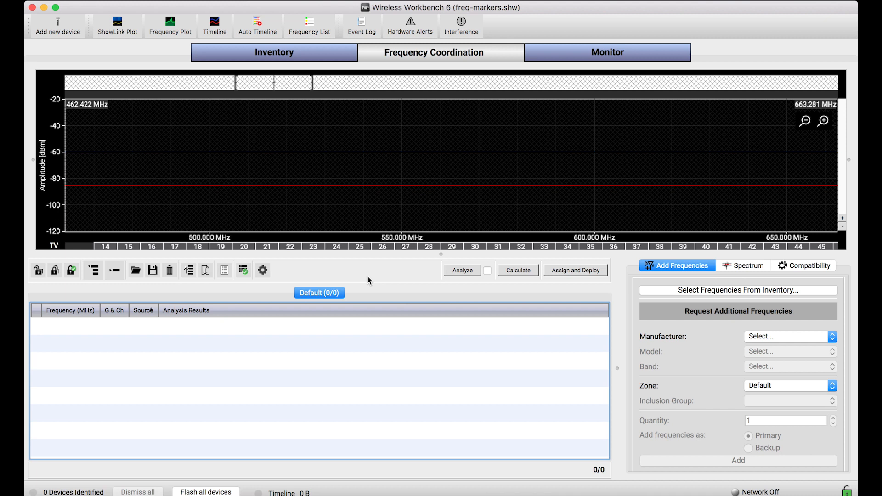
Step: Show the inventory listing the four AD4D-A microphone channels in their colours
{"action": "left_click", "coordinate": [274, 52]}
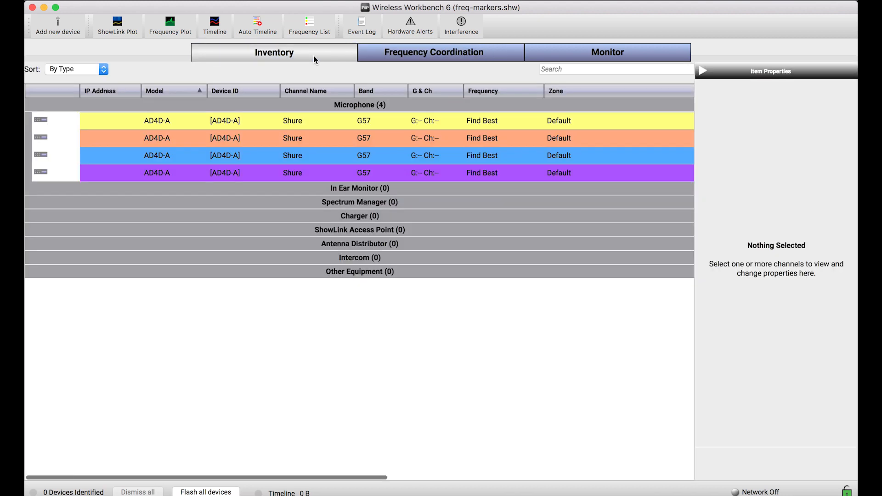
{"action": "mouse_move", "coordinate": [260, 223]}
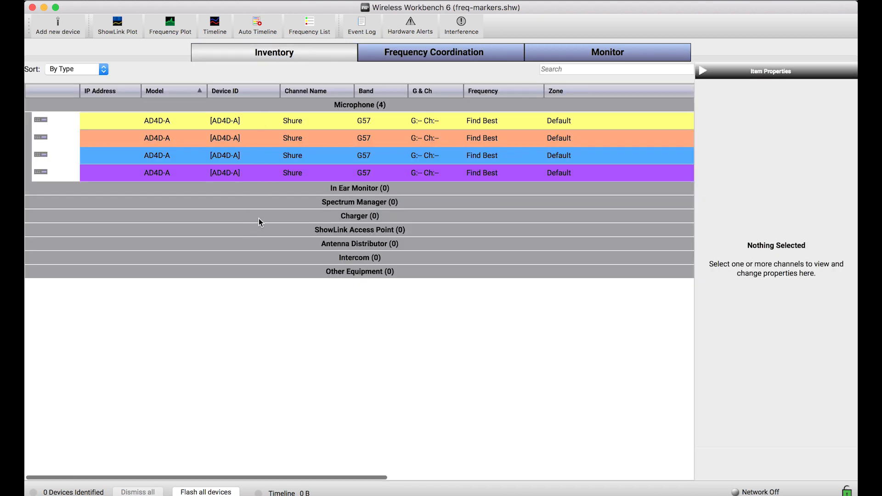
{"action": "mouse_move", "coordinate": [336, 169]}
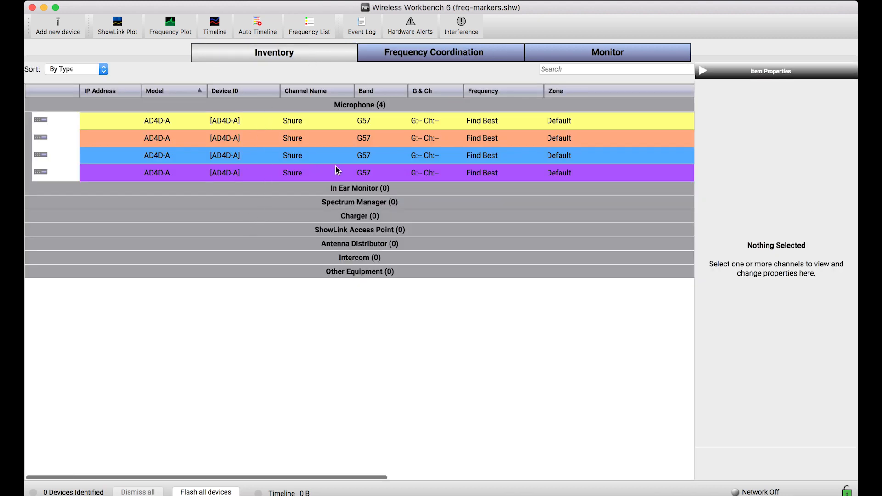
{"action": "mouse_move", "coordinate": [332, 158]}
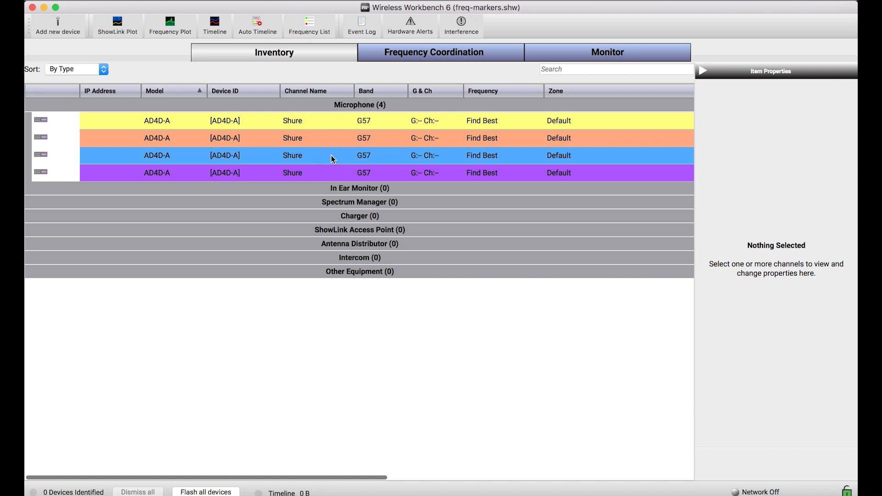
{"action": "mouse_move", "coordinate": [349, 132]}
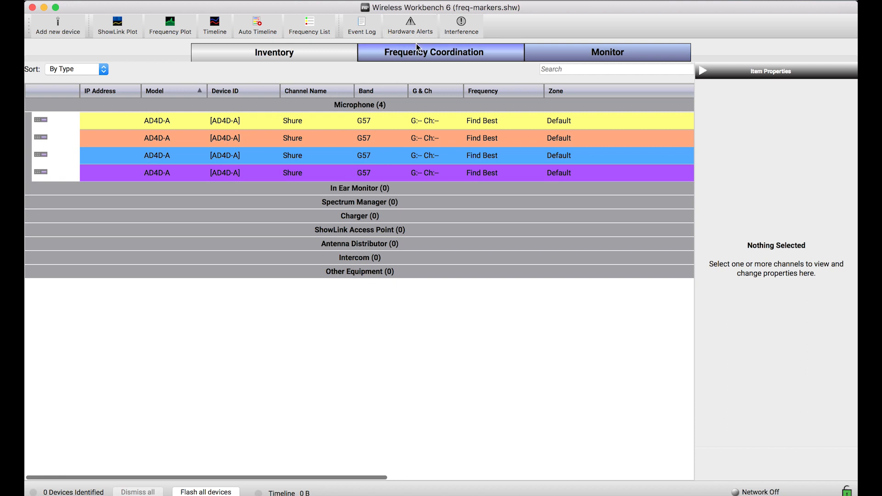
Step: Load all frequencies from Inventory into the Frequency Coordination workspace
{"action": "left_click", "coordinate": [433, 52]}
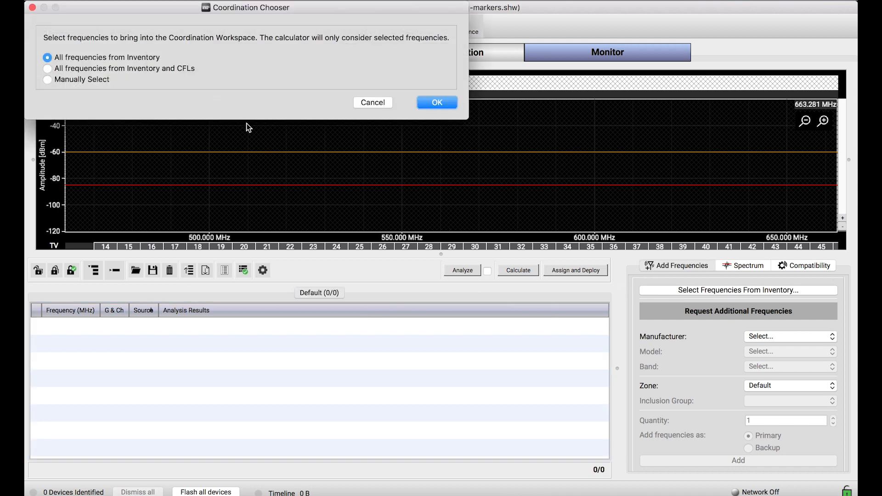
{"action": "left_click", "coordinate": [437, 103]}
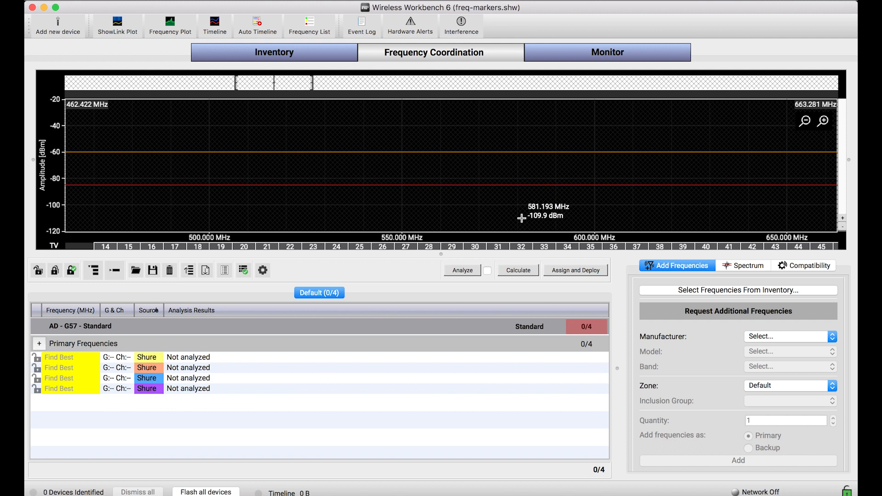
{"action": "mouse_move", "coordinate": [149, 404]}
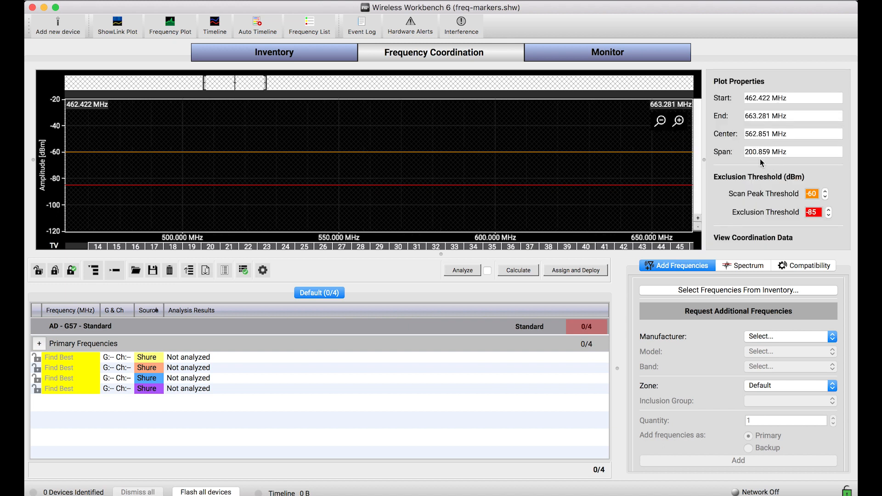
{"action": "mouse_move", "coordinate": [535, 276]}
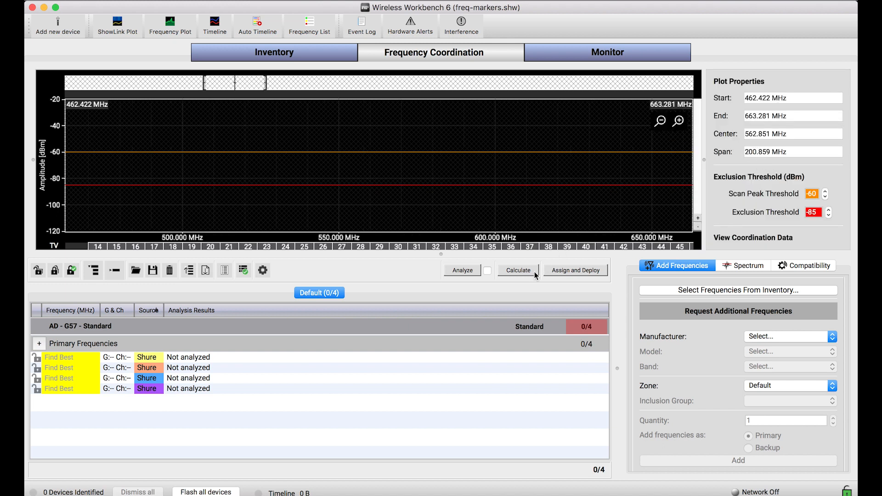
{"action": "mouse_move", "coordinate": [395, 294]}
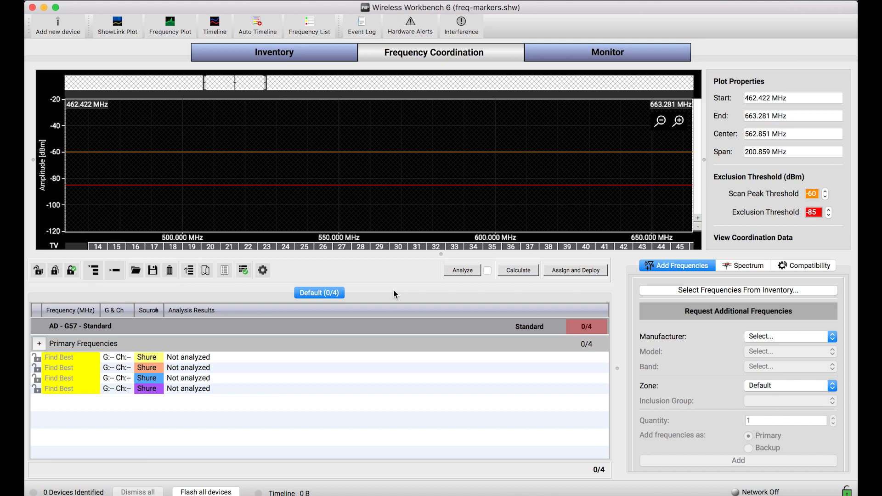
{"action": "mouse_move", "coordinate": [501, 276]}
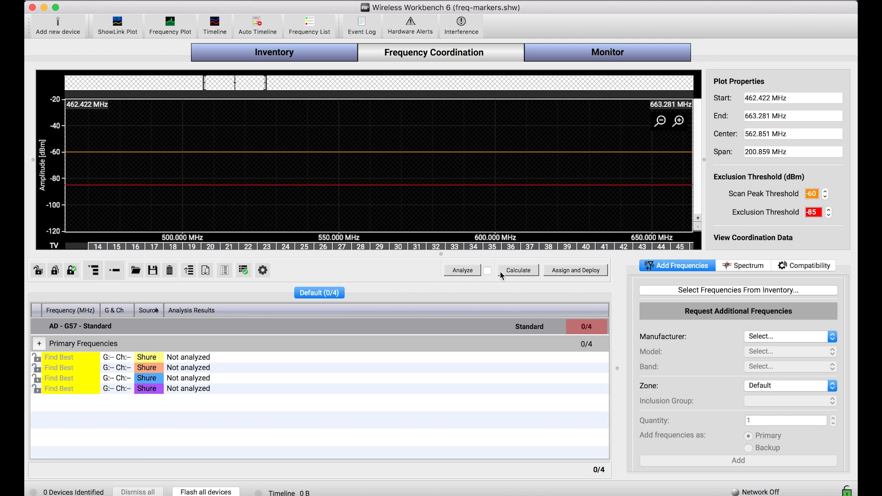
Step: Calculate compatible frequencies: 524.275, 565.400, 567.925 and 568.900 MHz
{"action": "left_click", "coordinate": [518, 270]}
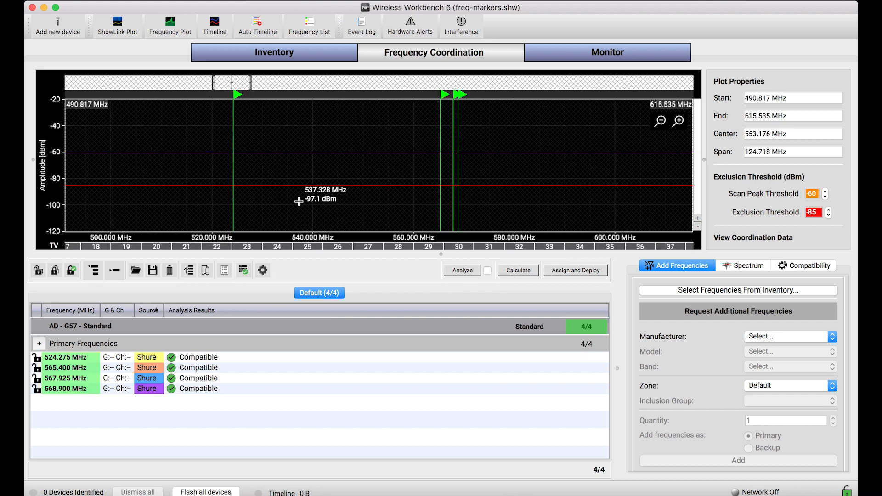
{"action": "mouse_move", "coordinate": [437, 138]}
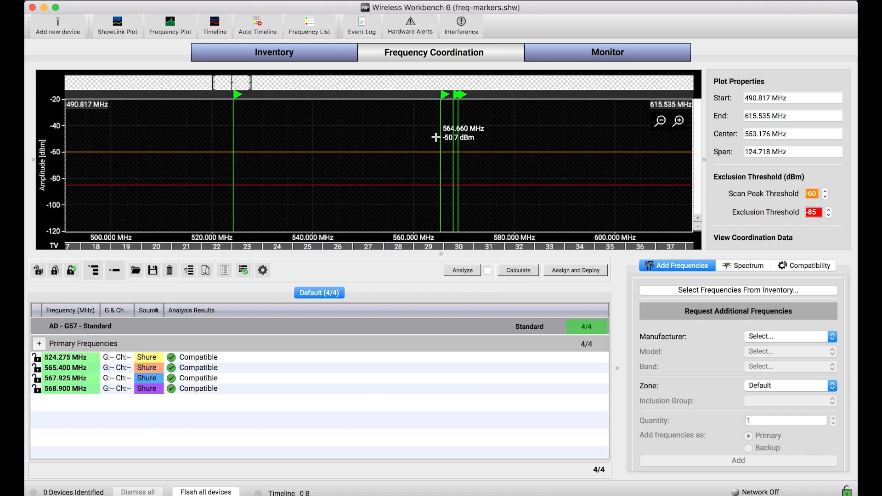
{"action": "mouse_move", "coordinate": [381, 215]}
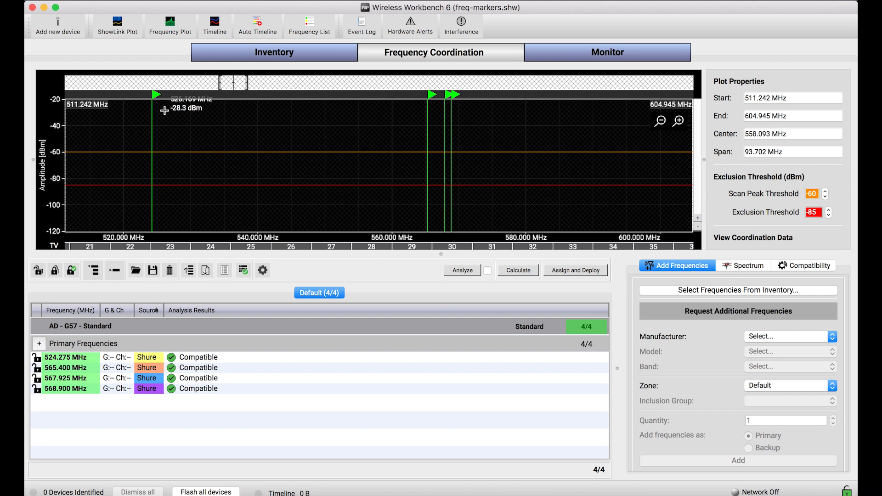
{"action": "mouse_move", "coordinate": [433, 100]}
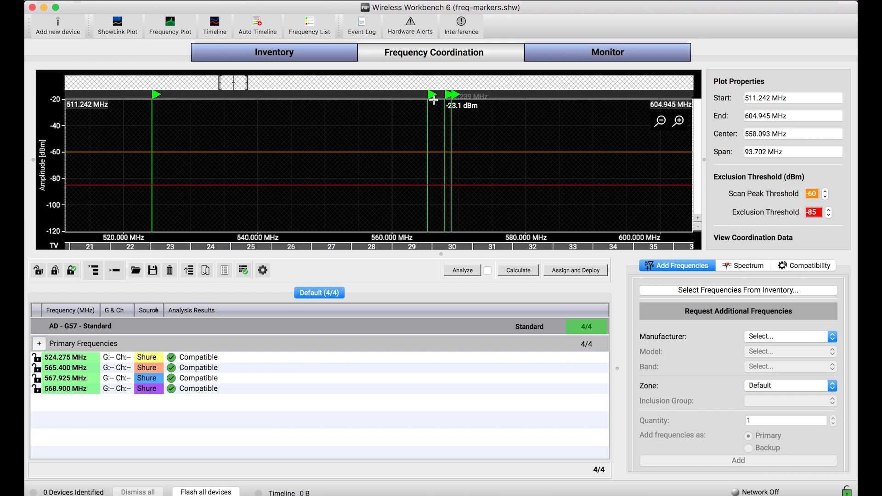
{"action": "mouse_move", "coordinate": [488, 200]}
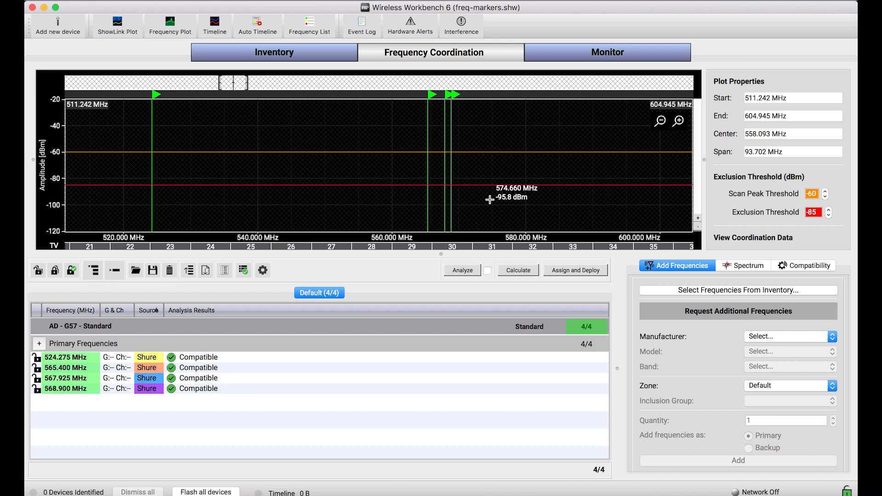
{"action": "mouse_move", "coordinate": [449, 109]}
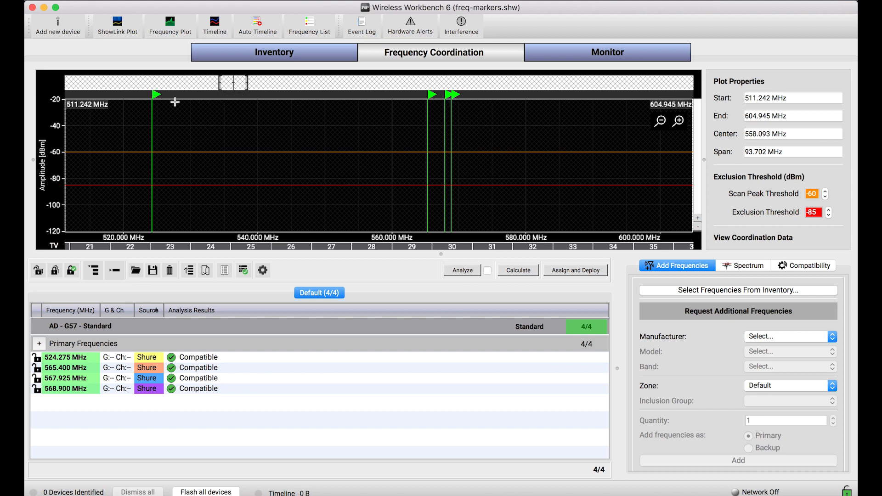
{"action": "mouse_move", "coordinate": [239, 137]}
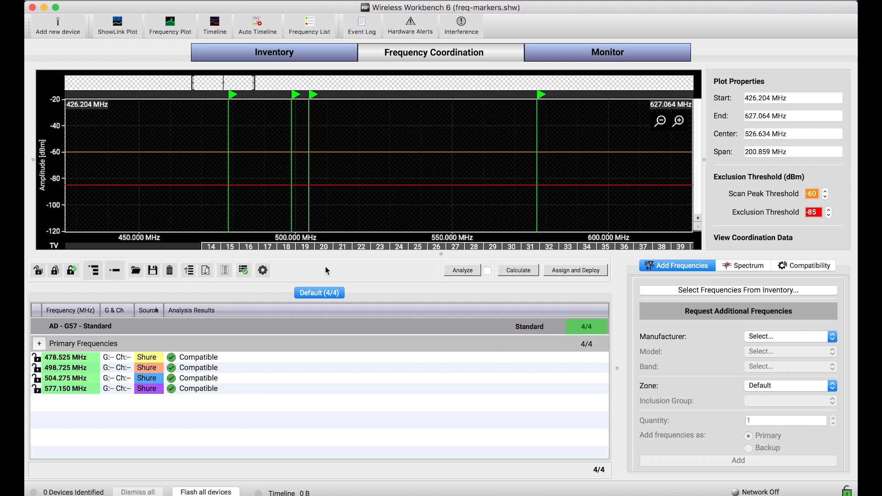
{"action": "mouse_move", "coordinate": [190, 198]}
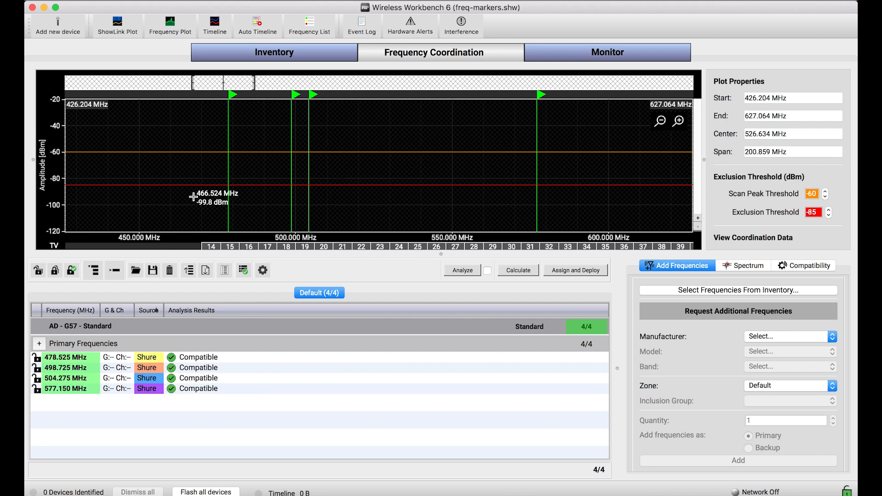
{"action": "mouse_move", "coordinate": [305, 174]}
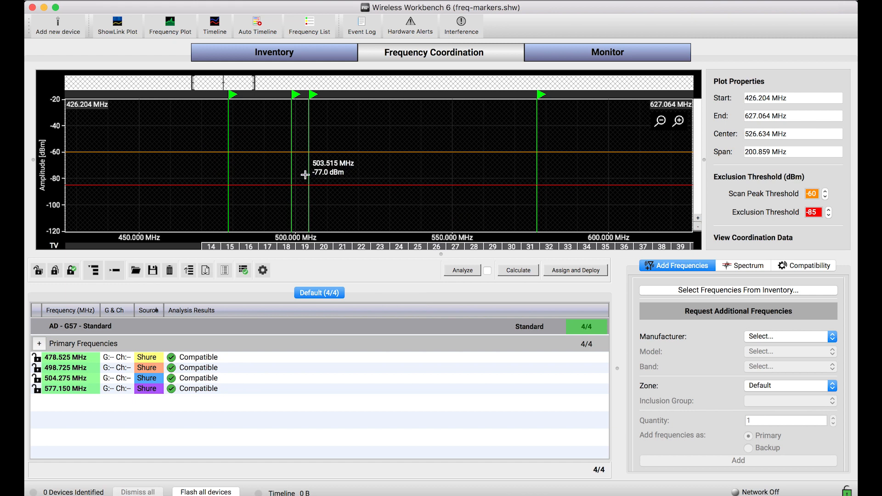
{"action": "mouse_move", "coordinate": [54, 356]}
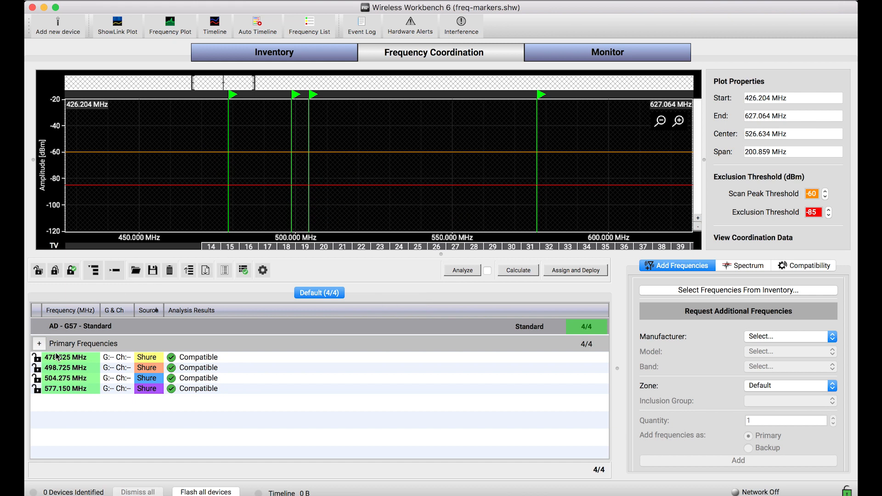
{"action": "mouse_move", "coordinate": [34, 358]}
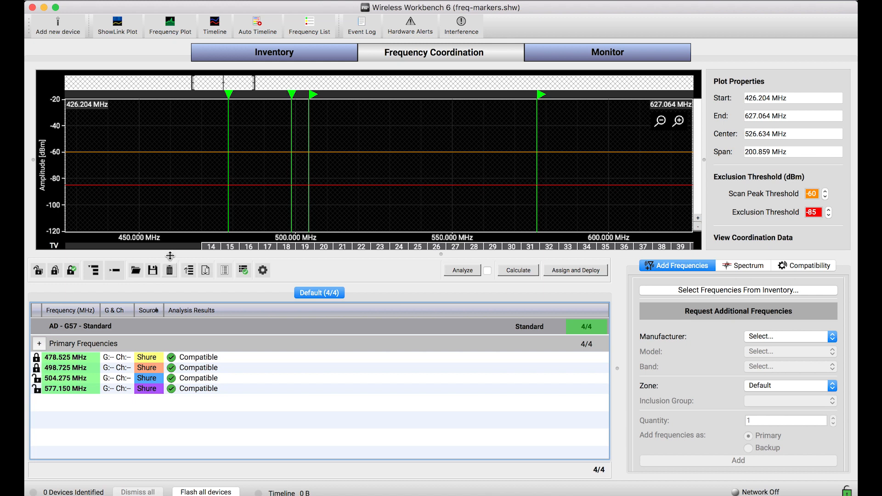
{"action": "mouse_move", "coordinate": [233, 99]}
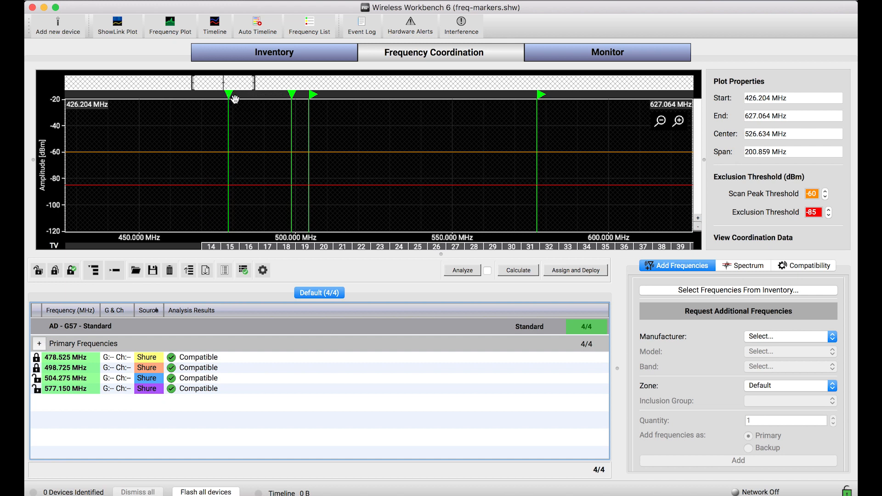
{"action": "mouse_move", "coordinate": [283, 107]}
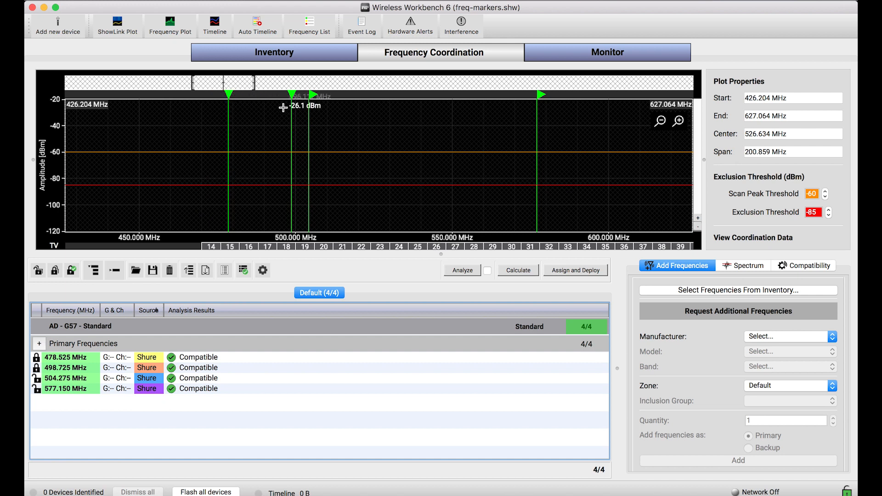
{"action": "mouse_move", "coordinate": [266, 163]}
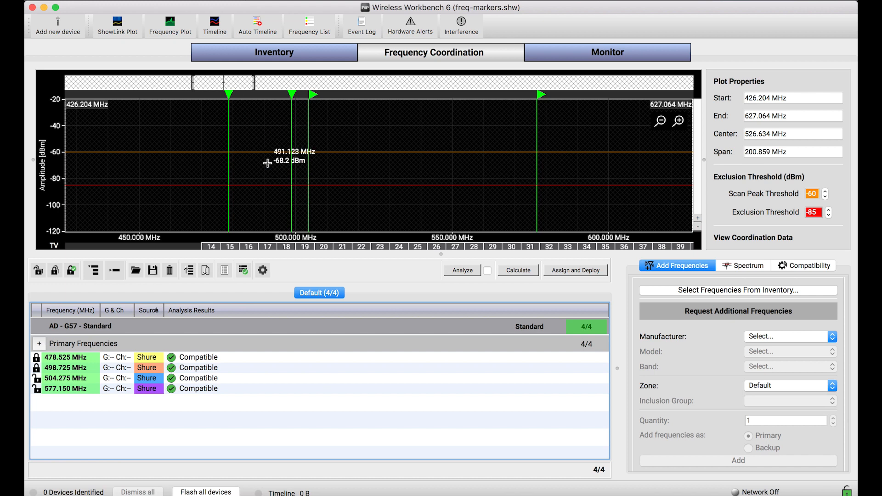
Step: Pan the spectrum plot toward higher frequencies
{"action": "left_click_drag", "start_coordinate": [267, 163], "coordinate": [452, 213]}
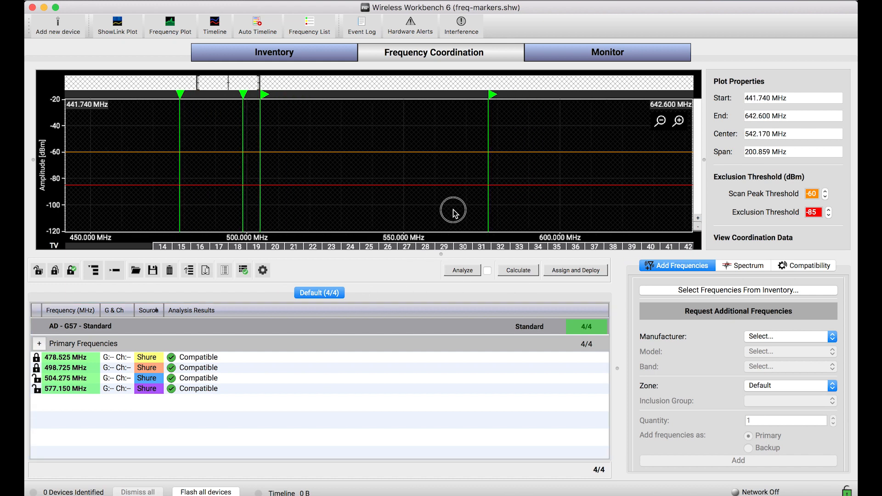
Step: Recalculate twice, giving 524.800 and 572.325 MHz beside locked 478.525 and 498.725 MHz
{"action": "left_click", "coordinate": [518, 270]}
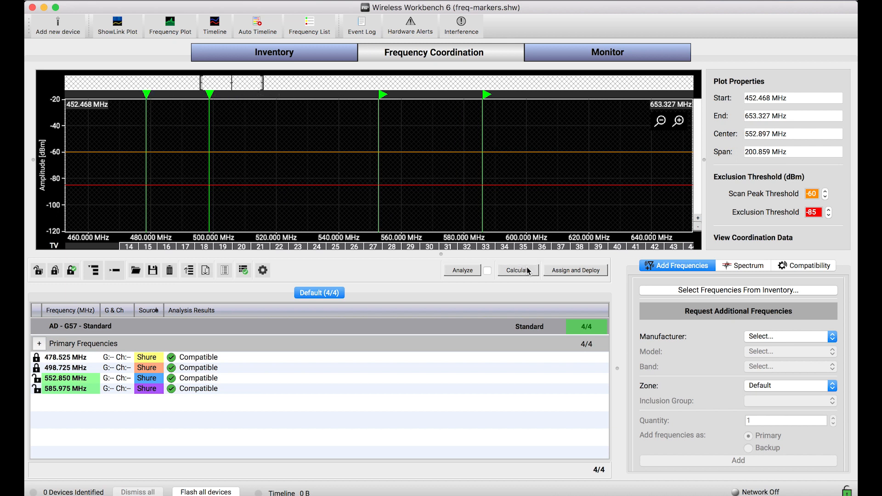
{"action": "left_click", "coordinate": [518, 270]}
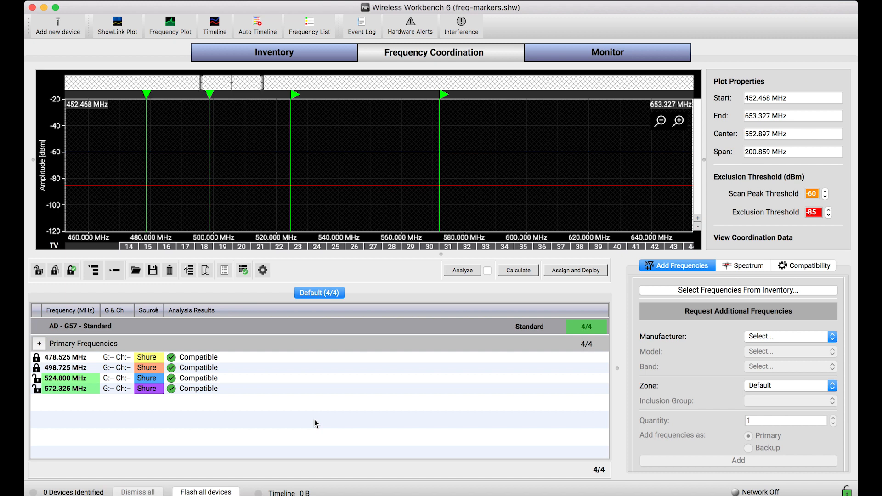
{"action": "mouse_move", "coordinate": [411, 396]}
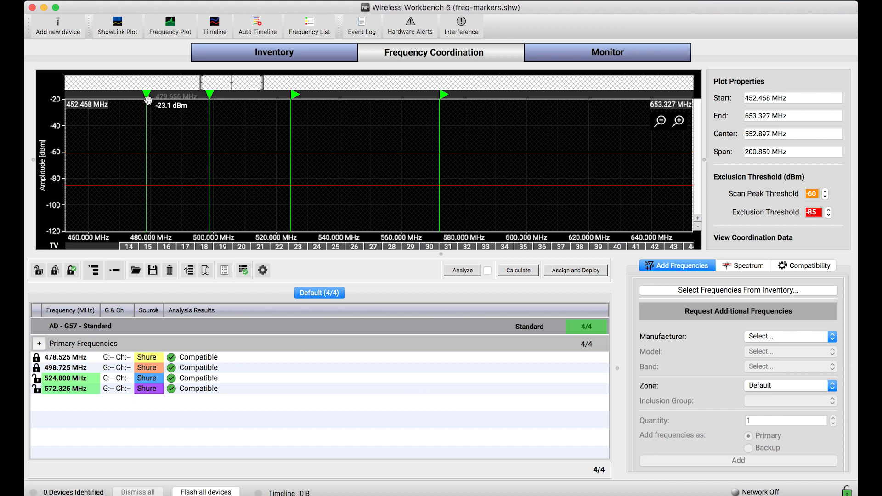
{"action": "mouse_move", "coordinate": [239, 240]}
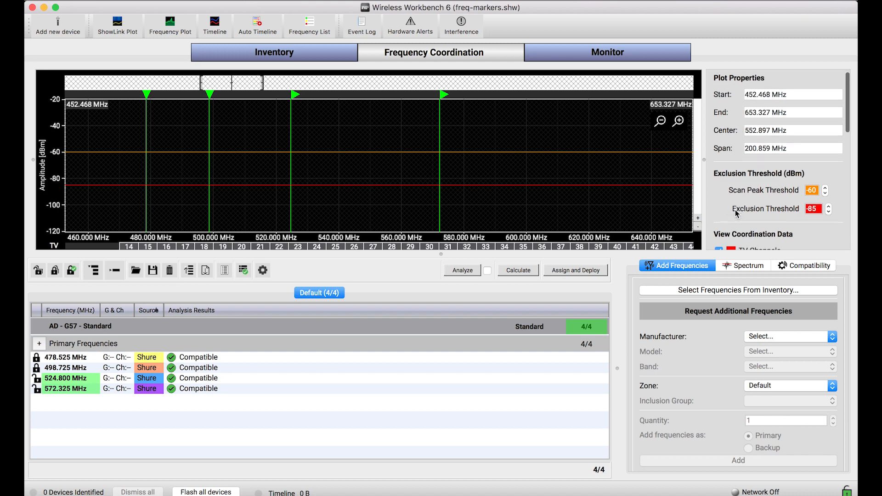
{"action": "scroll", "scroll_direction": "down", "scroll_amount": 3}
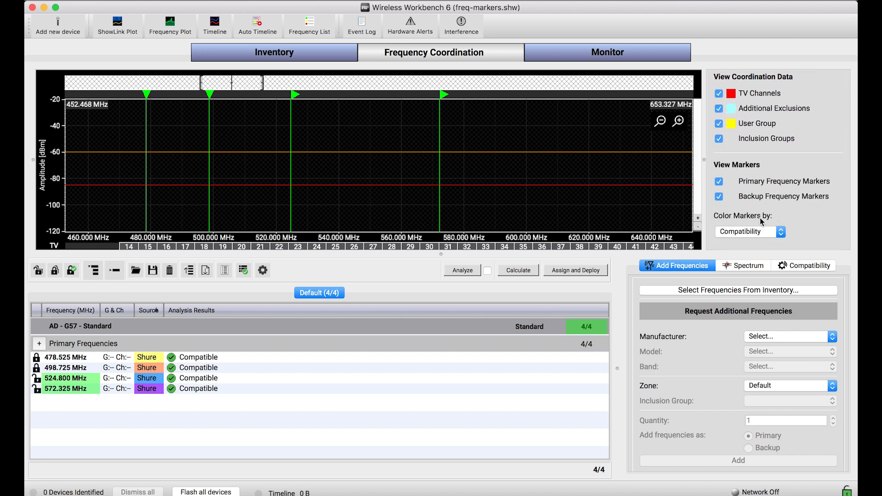
{"action": "mouse_move", "coordinate": [749, 237]}
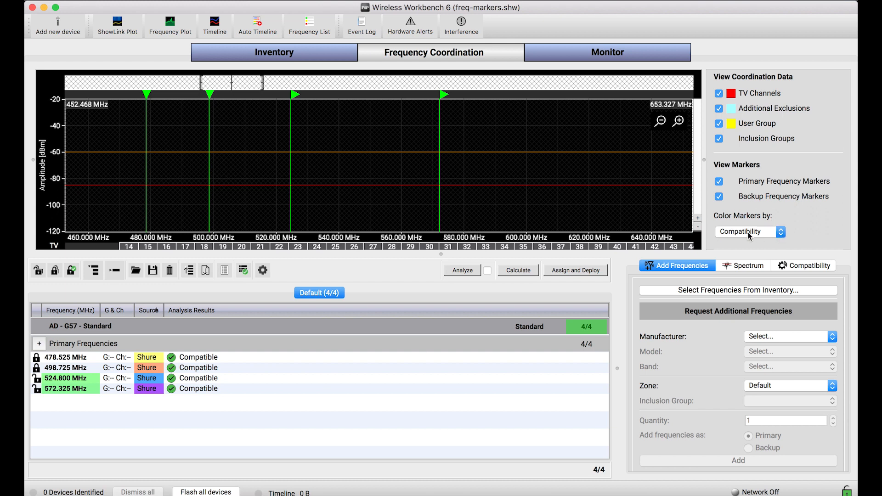
{"action": "mouse_move", "coordinate": [755, 239]}
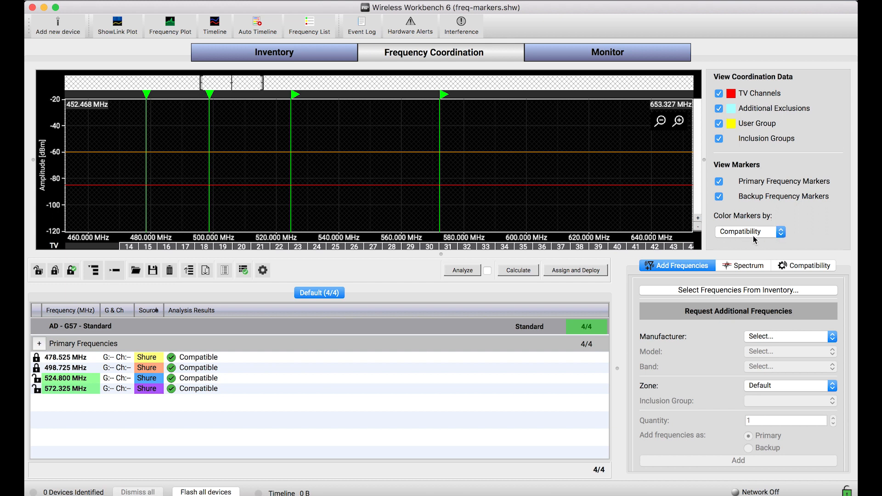
{"action": "mouse_move", "coordinate": [671, 223]}
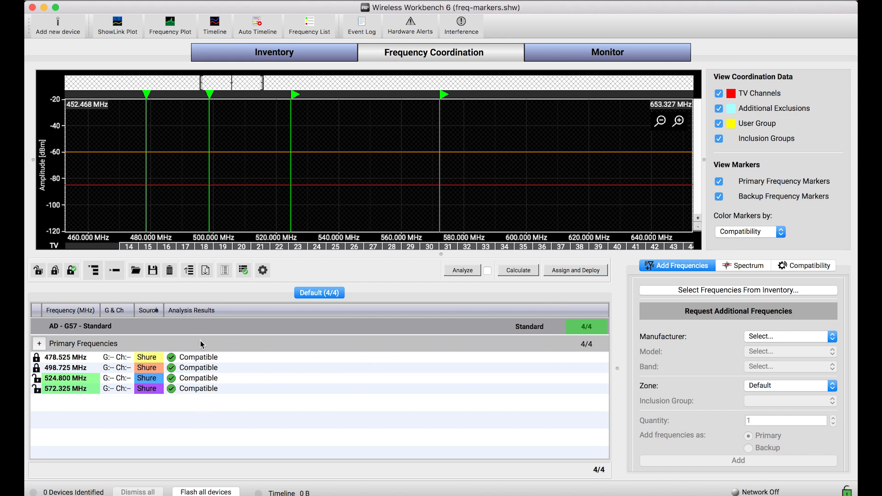
{"action": "mouse_move", "coordinate": [276, 205]}
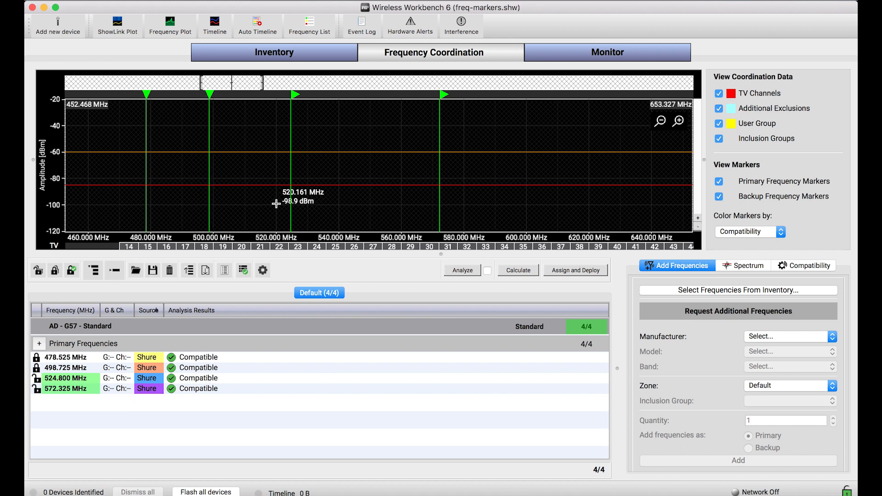
{"action": "mouse_move", "coordinate": [323, 227]}
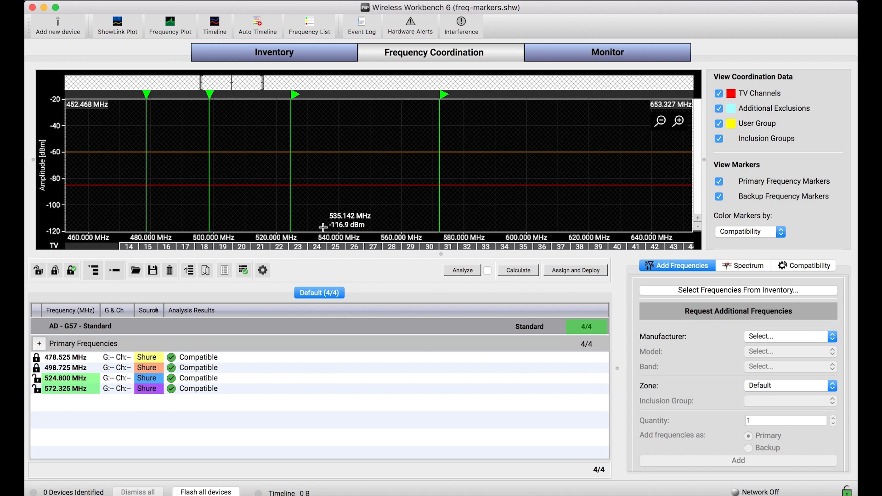
{"action": "mouse_move", "coordinate": [322, 226]}
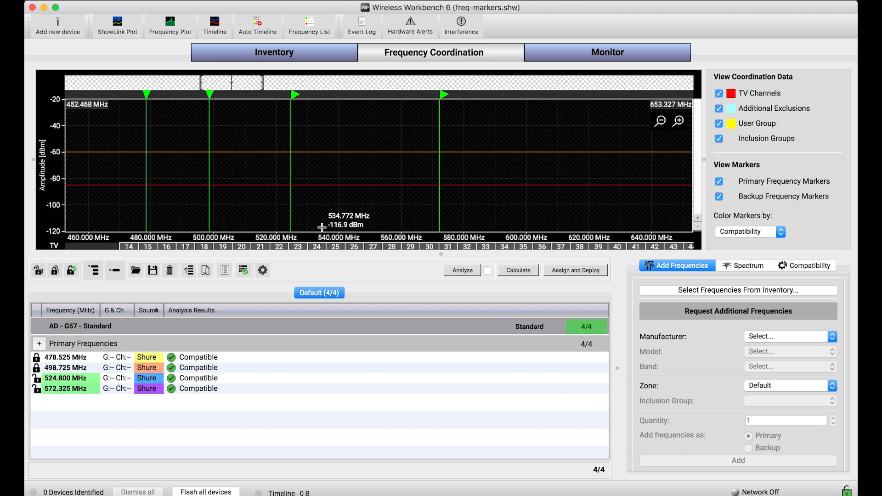
{"action": "mouse_move", "coordinate": [206, 246]}
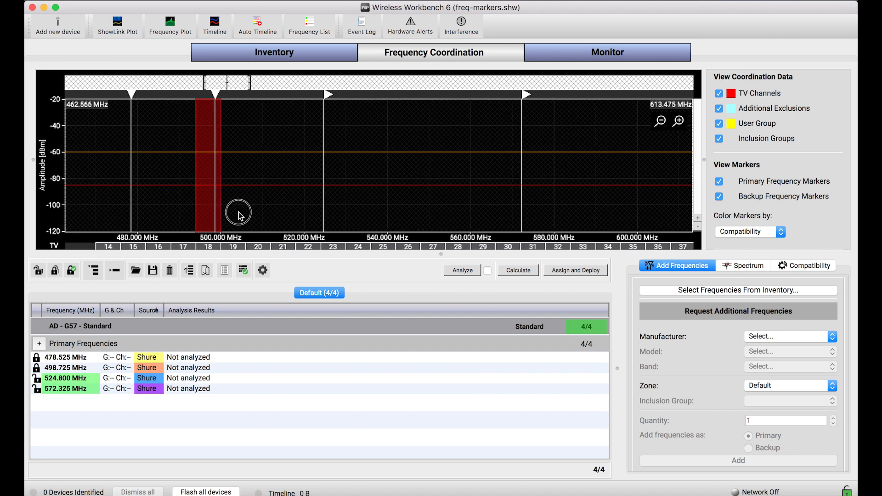
{"action": "mouse_move", "coordinate": [435, 323]}
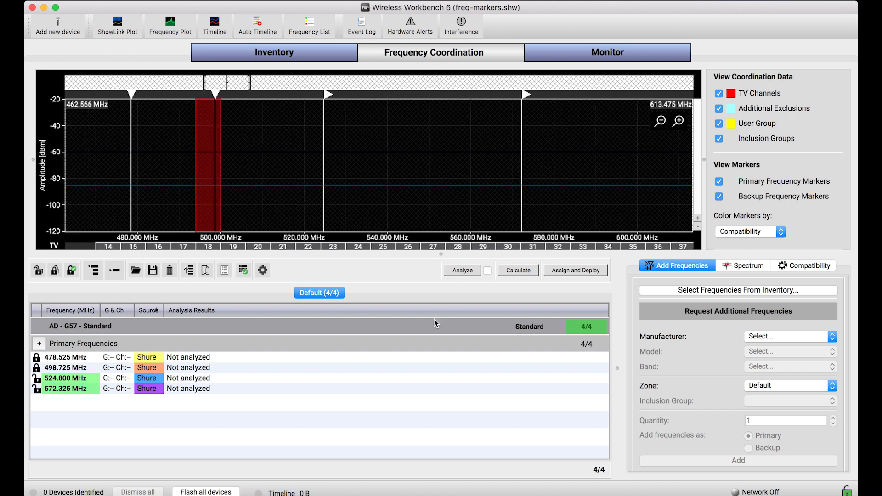
{"action": "mouse_move", "coordinate": [520, 224]}
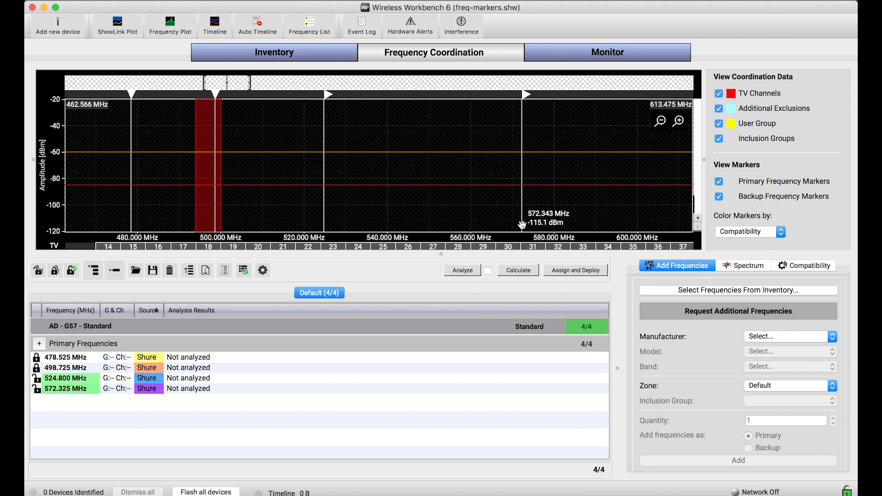
{"action": "mouse_move", "coordinate": [217, 110]}
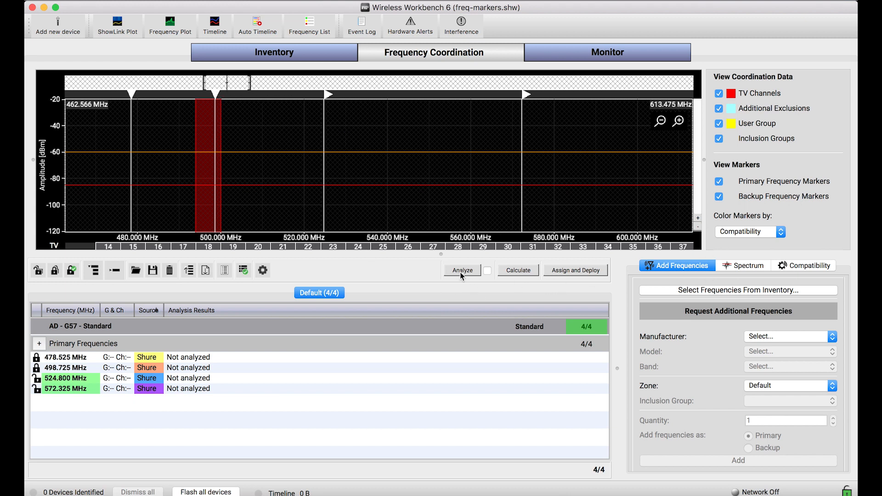
{"action": "mouse_move", "coordinate": [462, 276]}
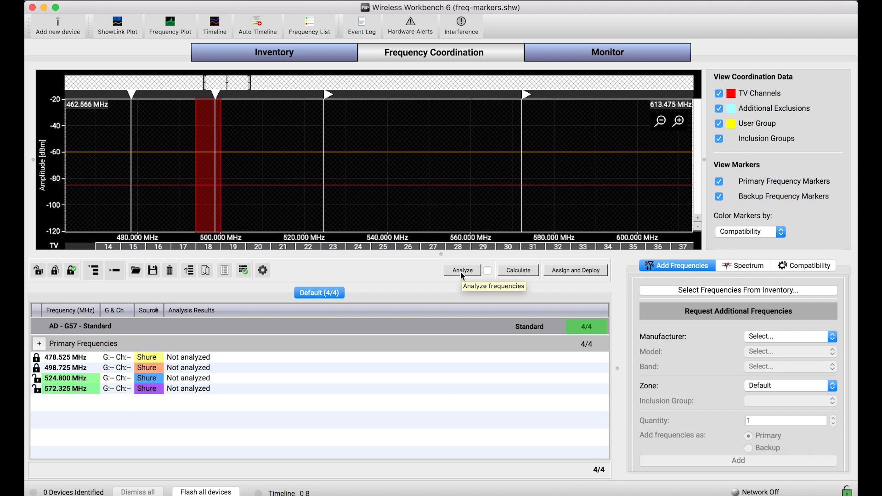
Step: Analyze compatibility, flagging 498.725 MHz in the excluded TV channel as incompatible
{"action": "left_click", "coordinate": [462, 270]}
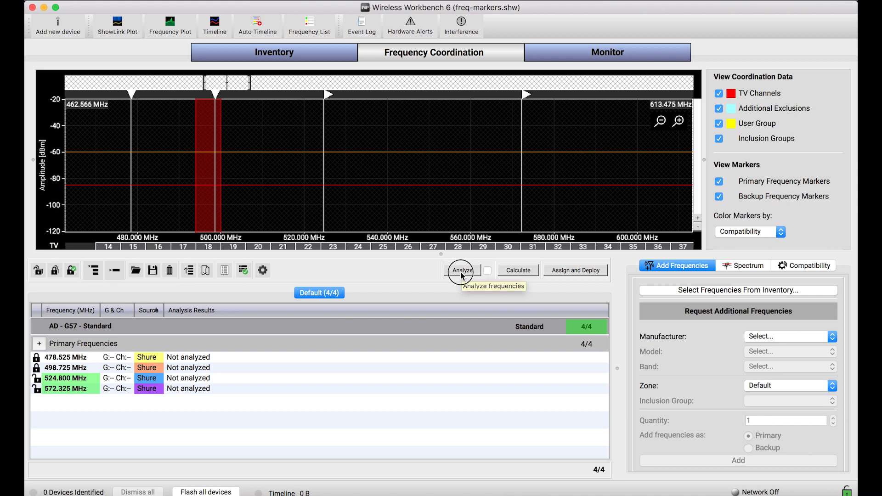
{"action": "left_click", "coordinate": [462, 270]}
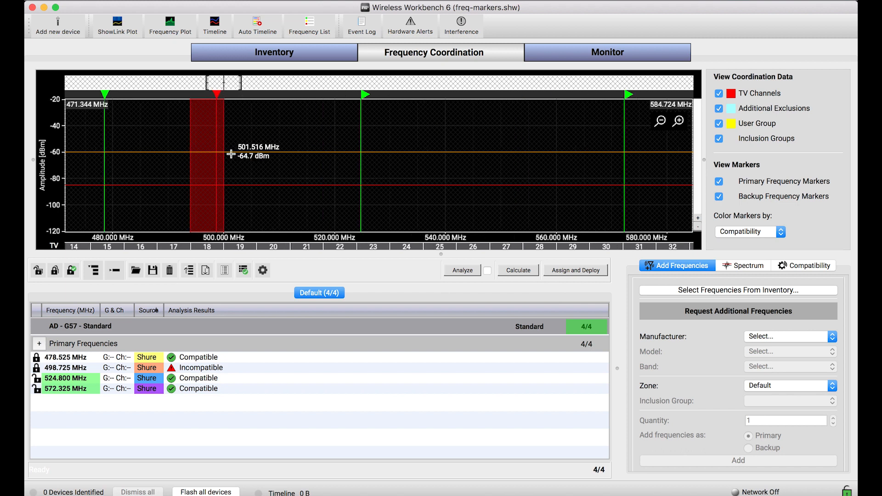
{"action": "mouse_move", "coordinate": [217, 95]}
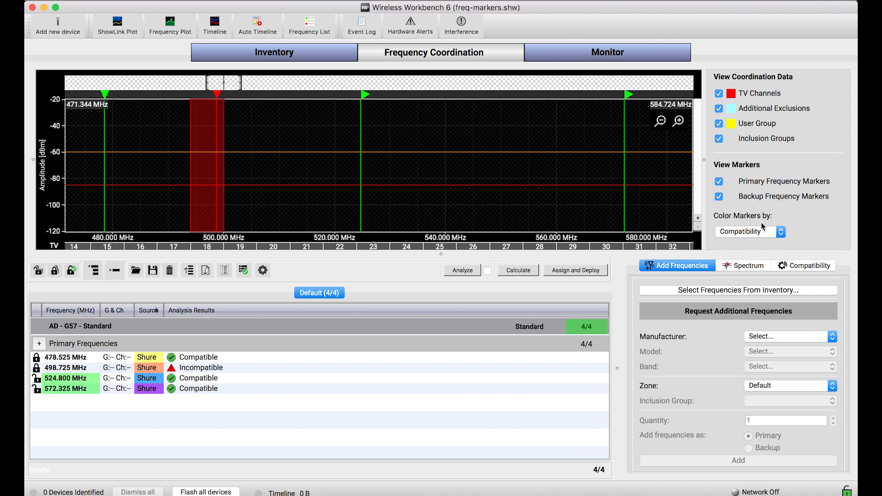
{"action": "mouse_move", "coordinate": [196, 365]}
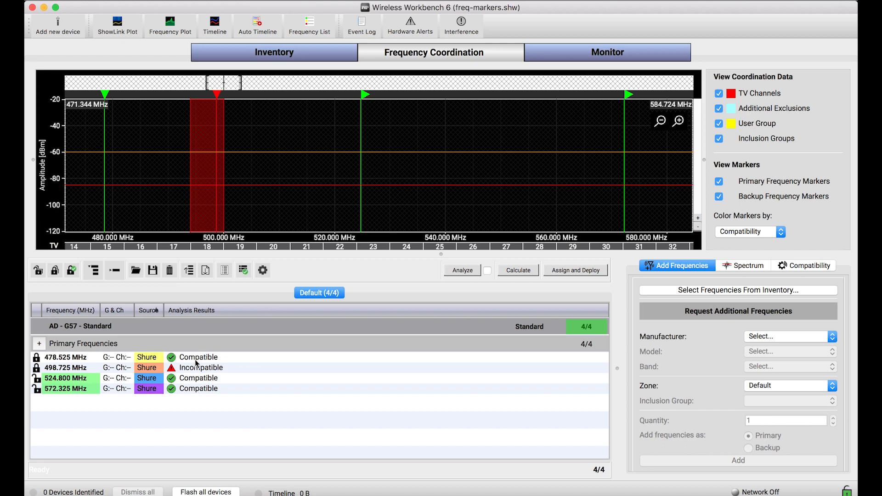
{"action": "mouse_move", "coordinate": [200, 392]}
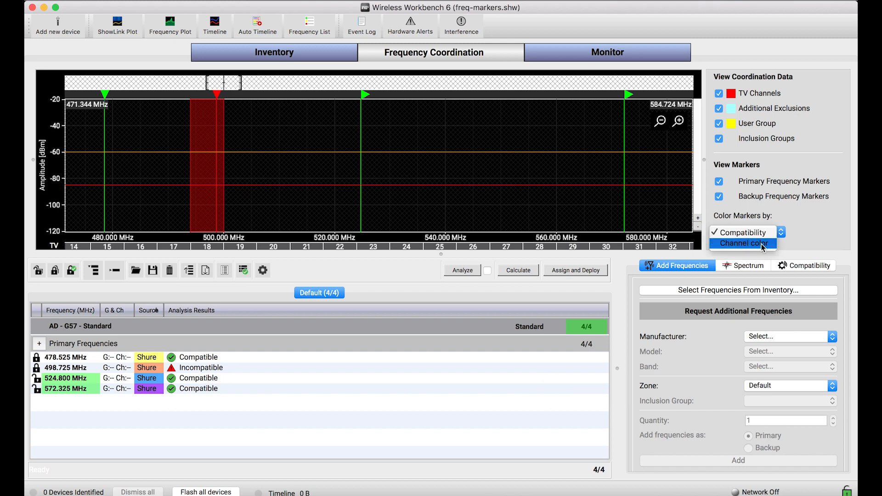
Step: Set Color Markers by to Channel color and go back to Frequency Coordination
{"action": "left_click", "coordinate": [743, 243]}
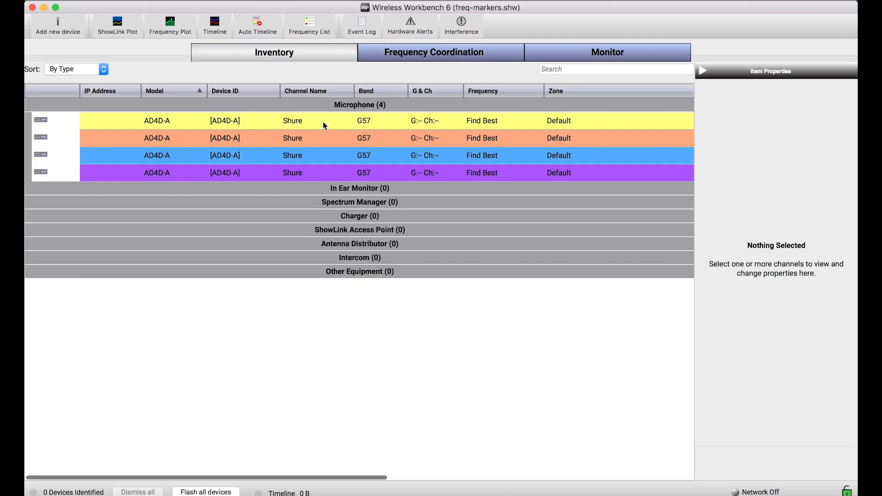
{"action": "left_click", "coordinate": [440, 52]}
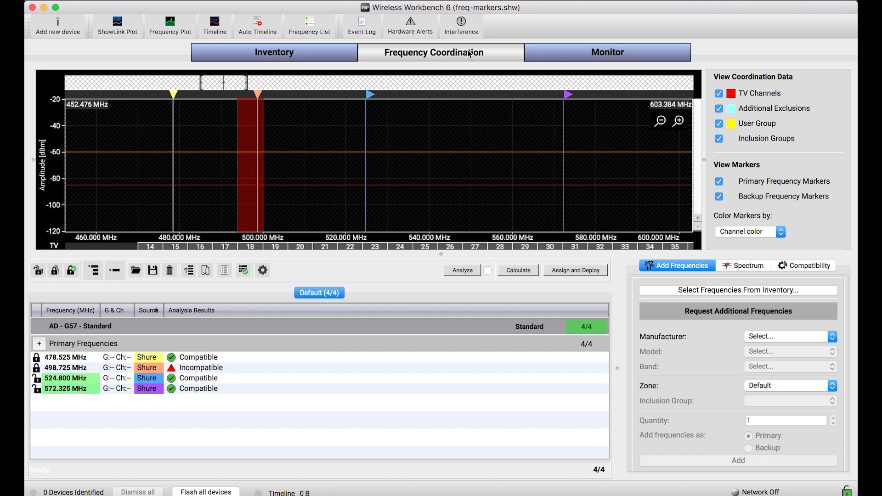
{"action": "mouse_move", "coordinate": [309, 277]}
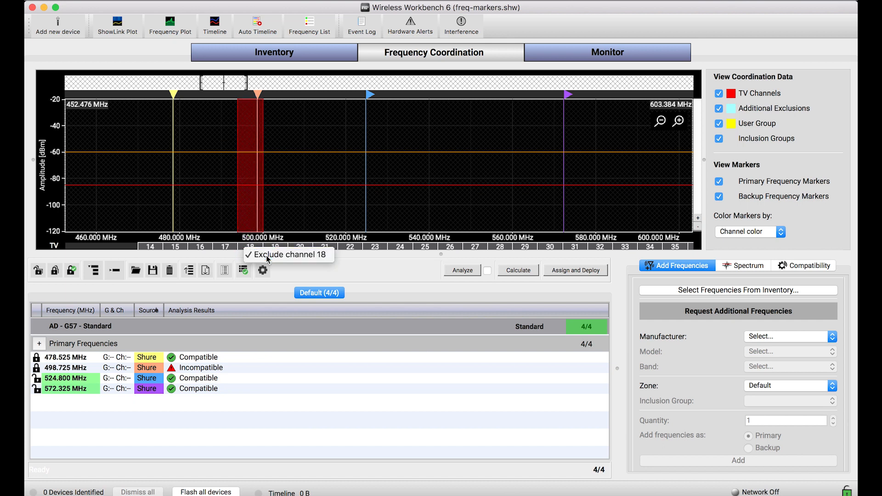
Step: Remove the TV channel 18 exclusion and recalculate, adding 598.400 MHz
{"action": "left_click", "coordinate": [287, 255]}
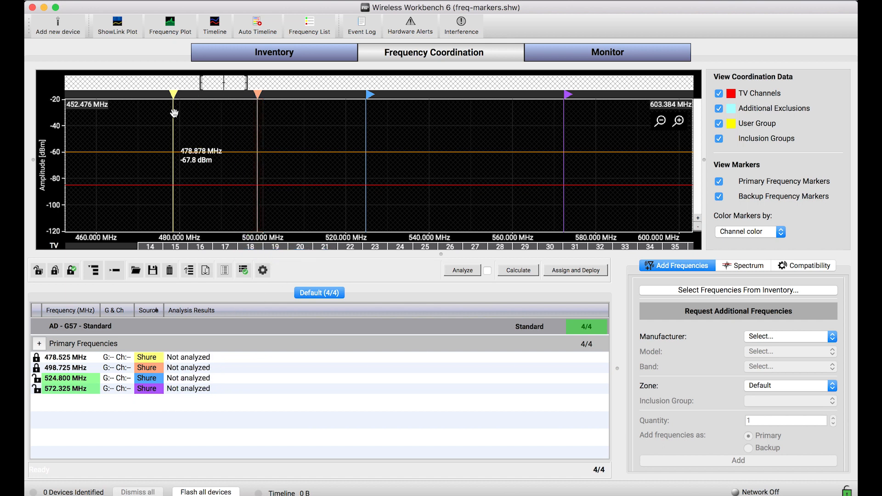
{"action": "mouse_move", "coordinate": [79, 342]}
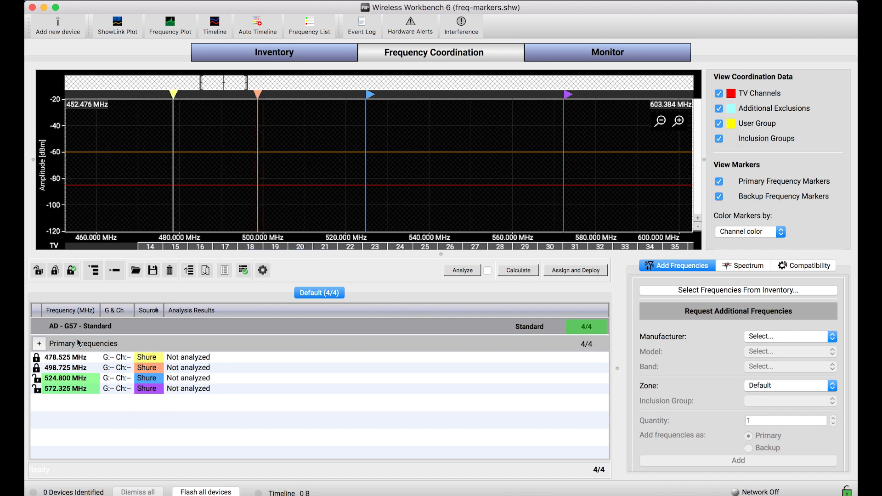
{"action": "left_click", "coordinate": [517, 270]}
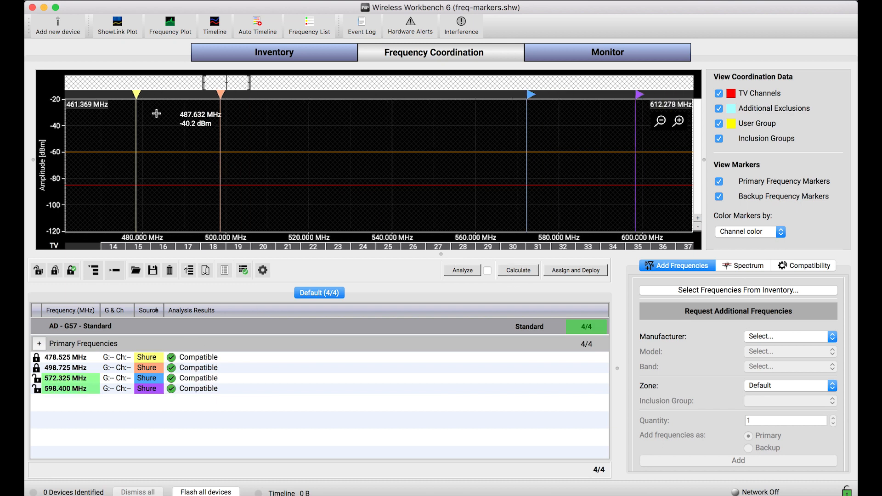
{"action": "mouse_move", "coordinate": [300, 413]}
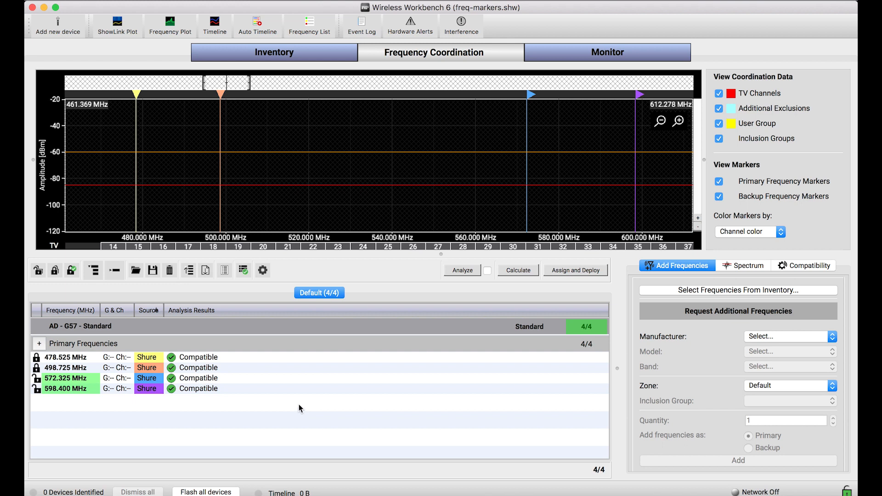
{"action": "mouse_move", "coordinate": [764, 217]}
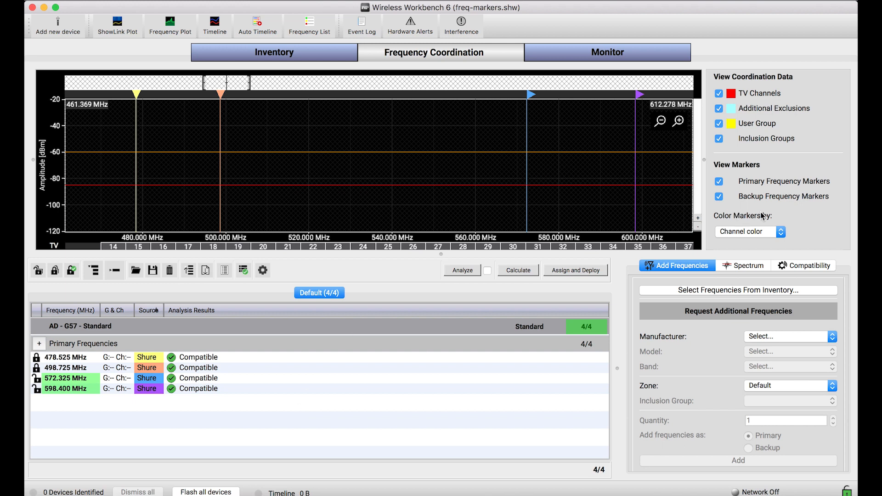
{"action": "mouse_move", "coordinate": [799, 231]}
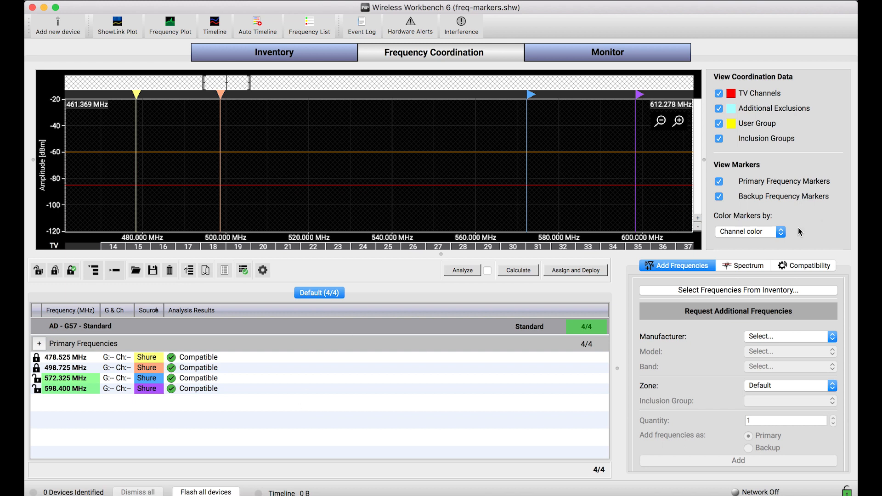